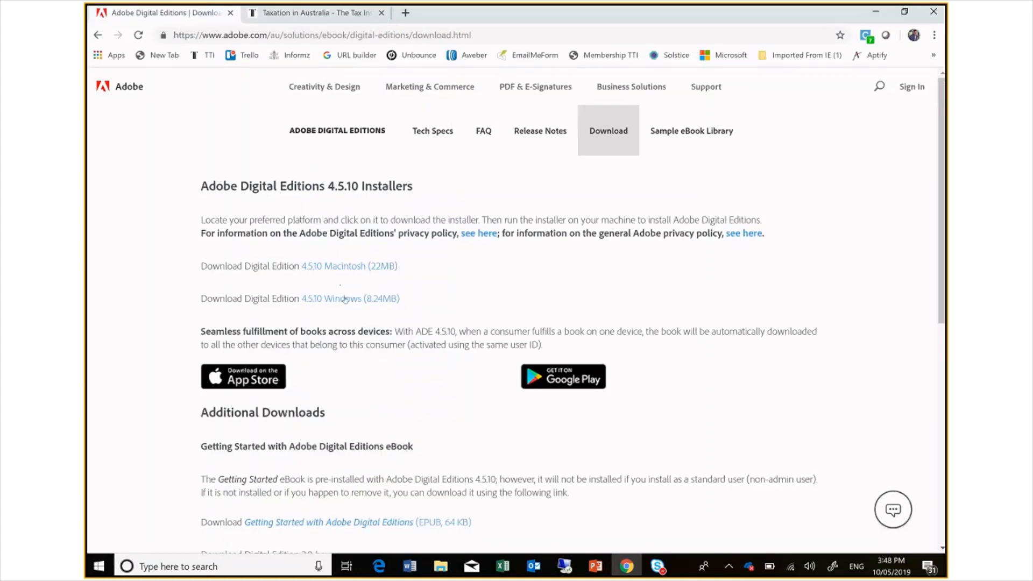
pyautogui.moveTo(348, 299)
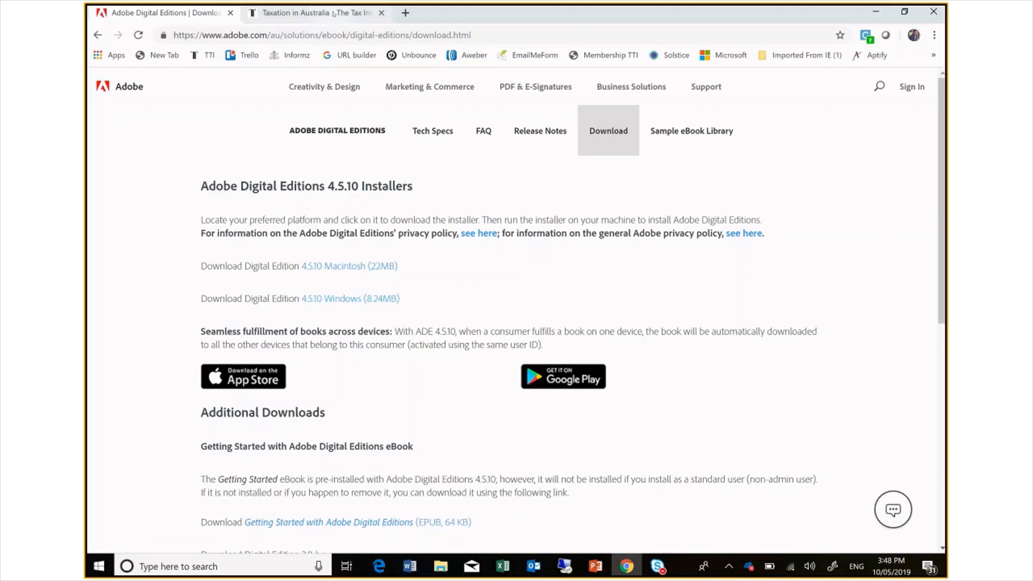
# - On the Tax Institute journal page, download the May 2019 Taxation in Australia issue as EPUB
pyautogui.click(317, 12)
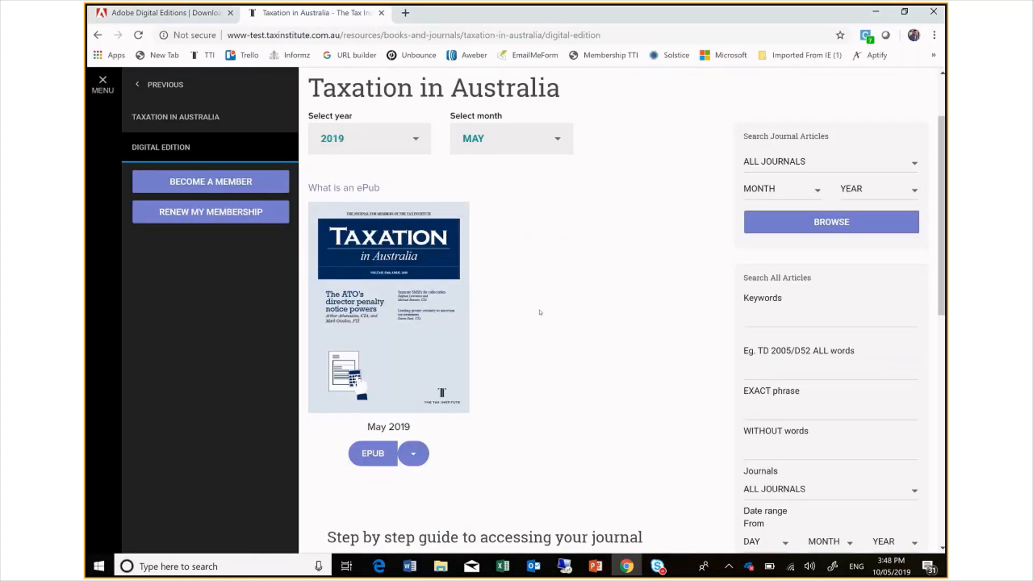
pyautogui.moveTo(534, 320)
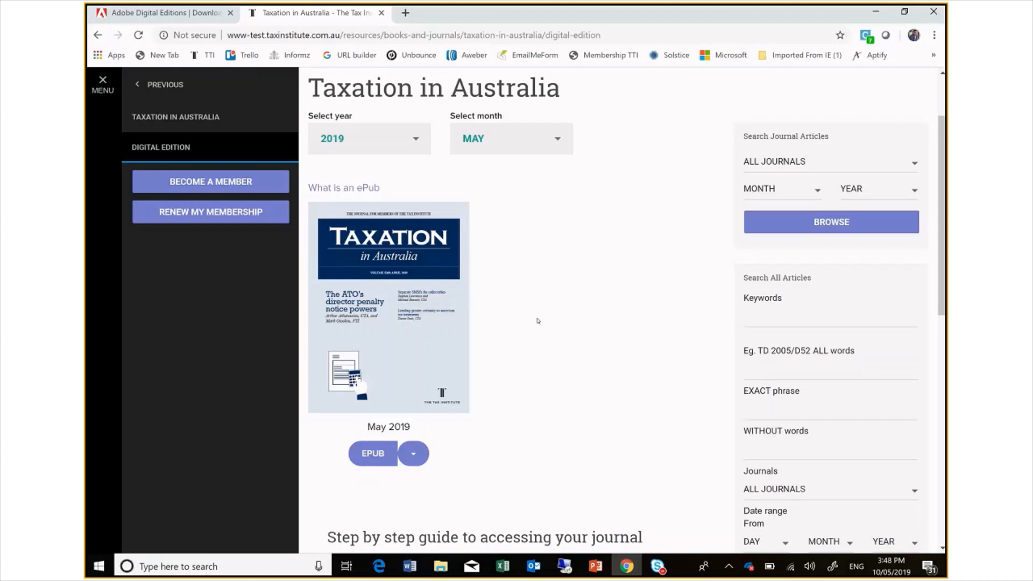
pyautogui.moveTo(543, 323)
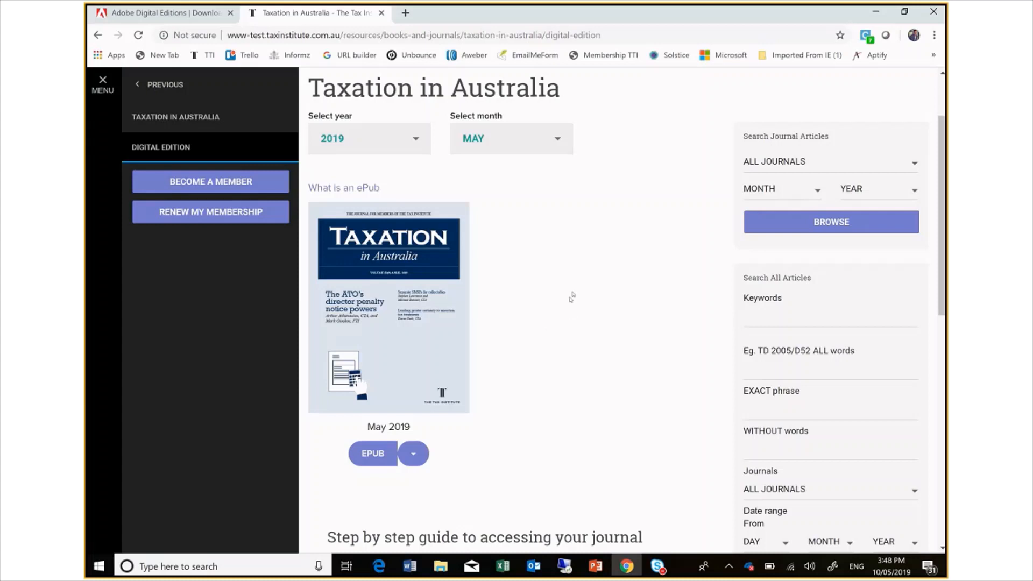
pyautogui.moveTo(556, 140)
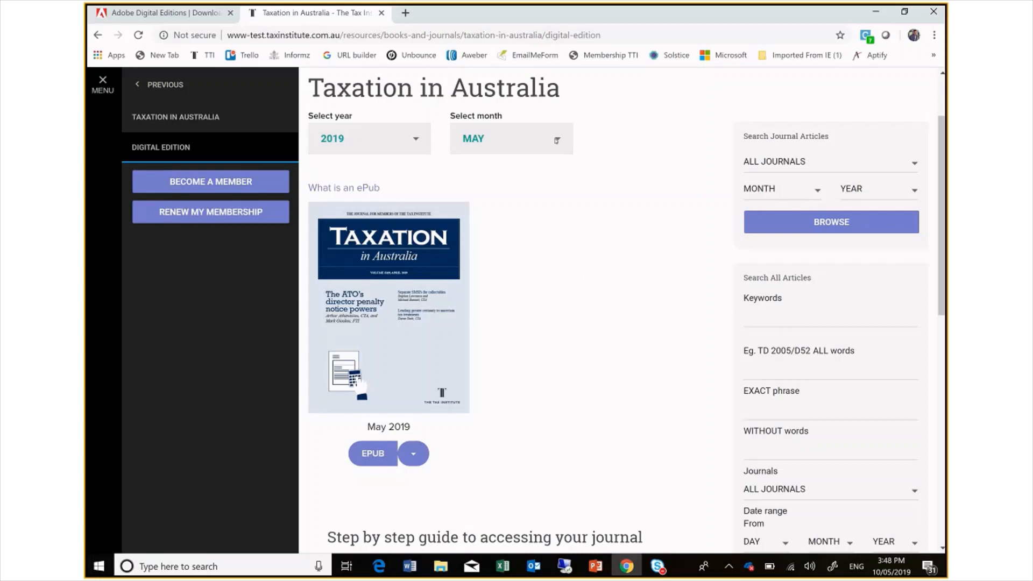
pyautogui.click(511, 138)
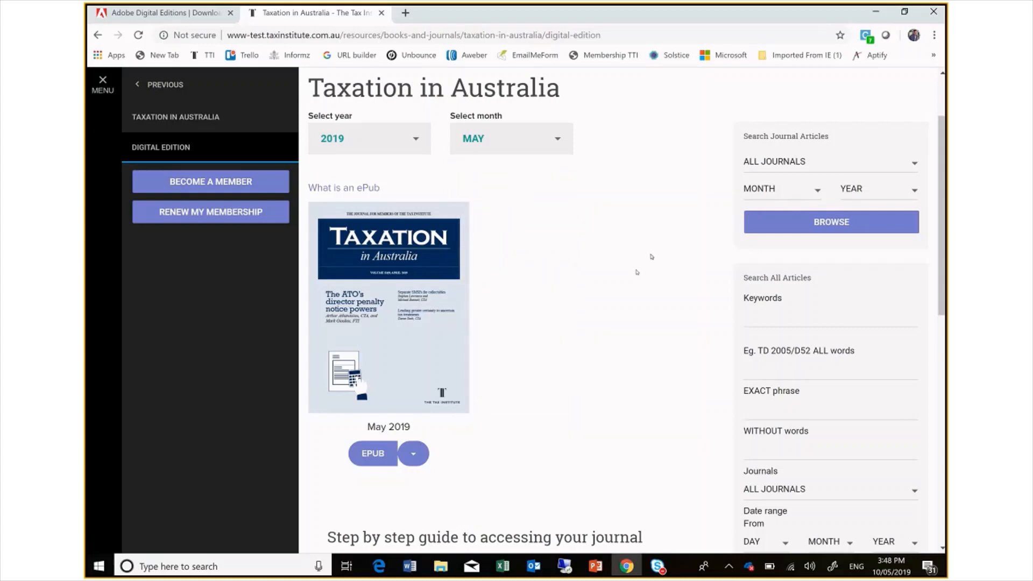
pyautogui.moveTo(481, 414)
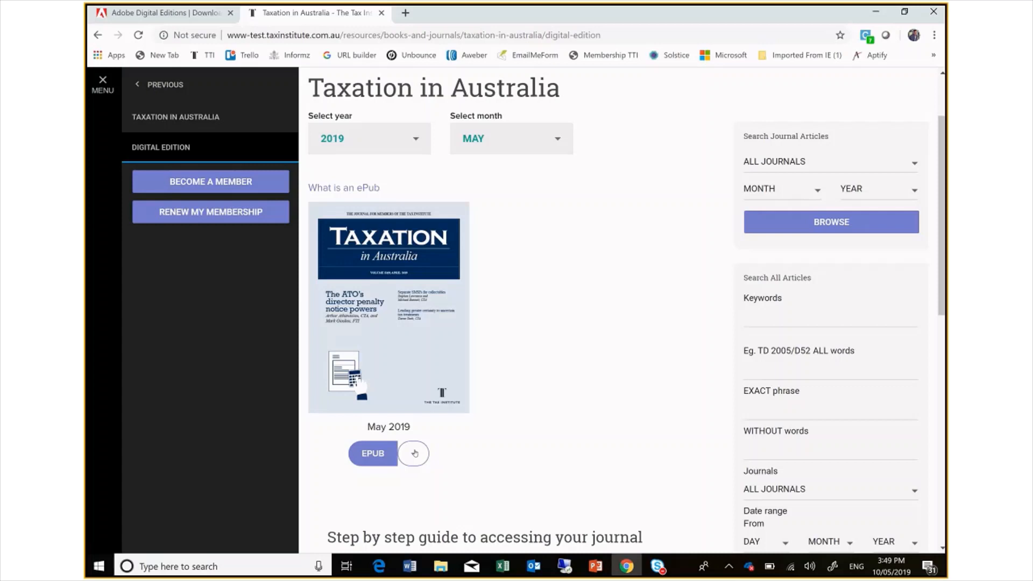
pyautogui.click(414, 454)
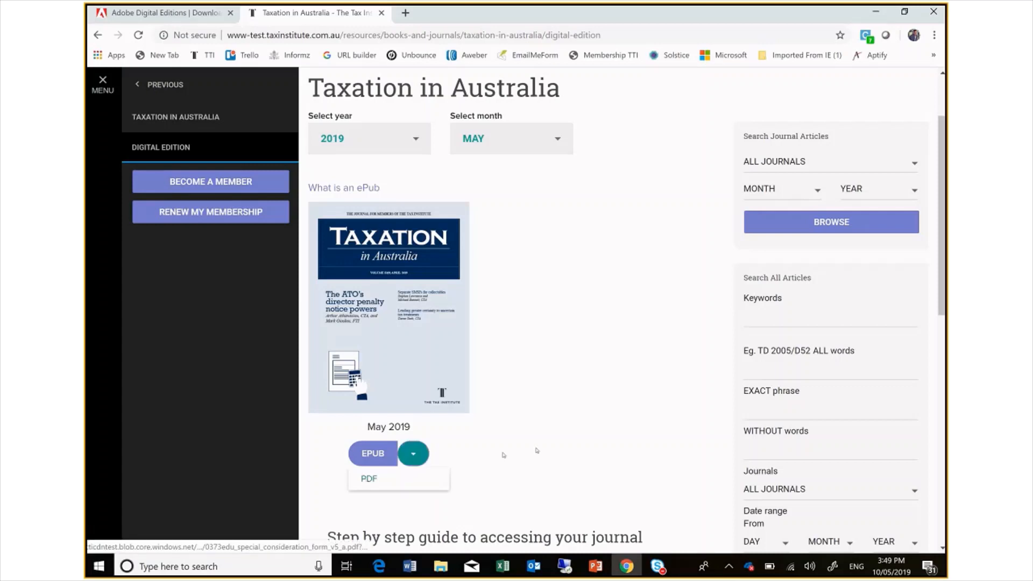
pyautogui.click(413, 454)
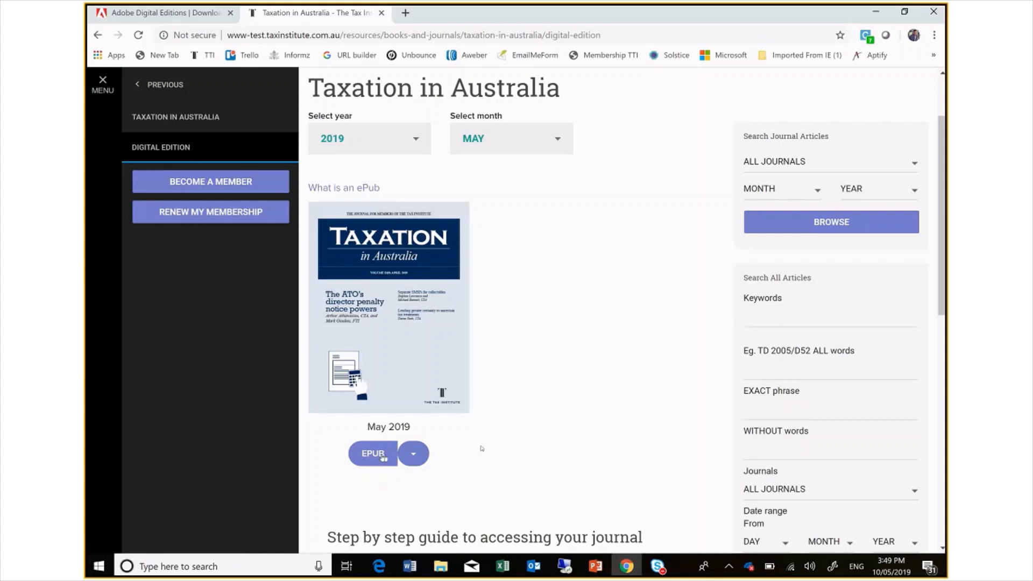
pyautogui.click(372, 453)
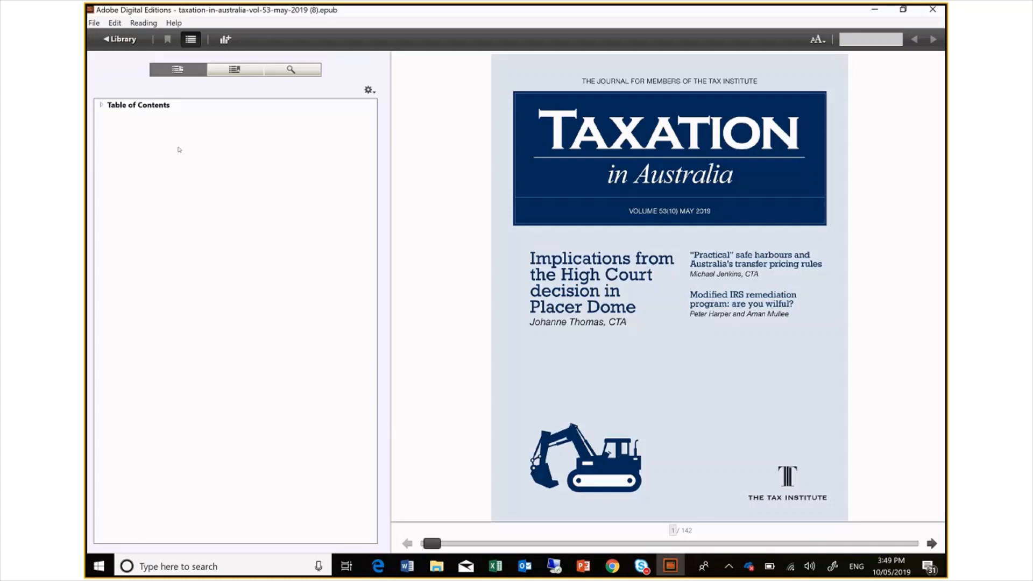
# - Hide the contents panel and copy the open May 2019 issue into the library
pyautogui.click(189, 38)
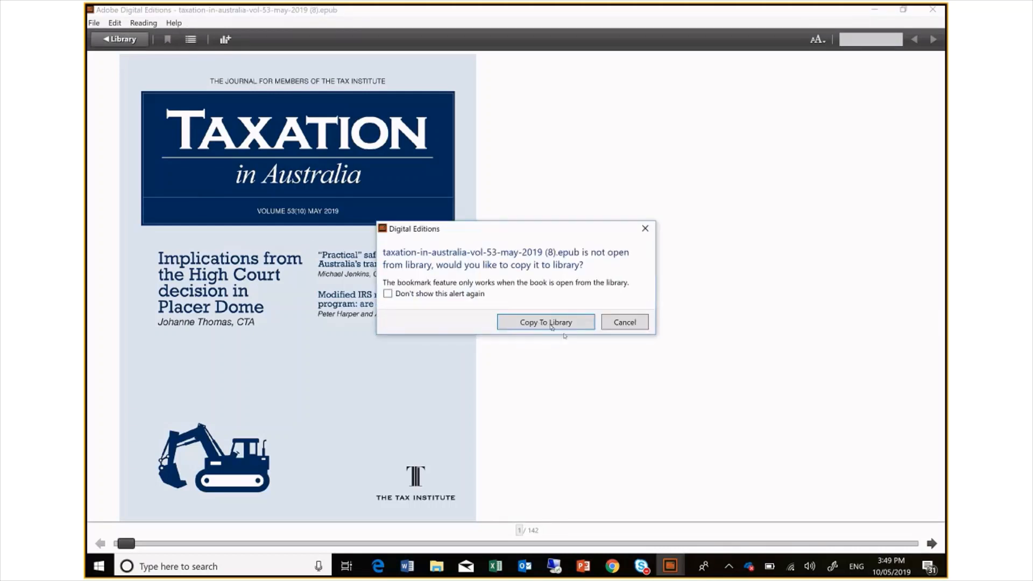
pyautogui.click(546, 323)
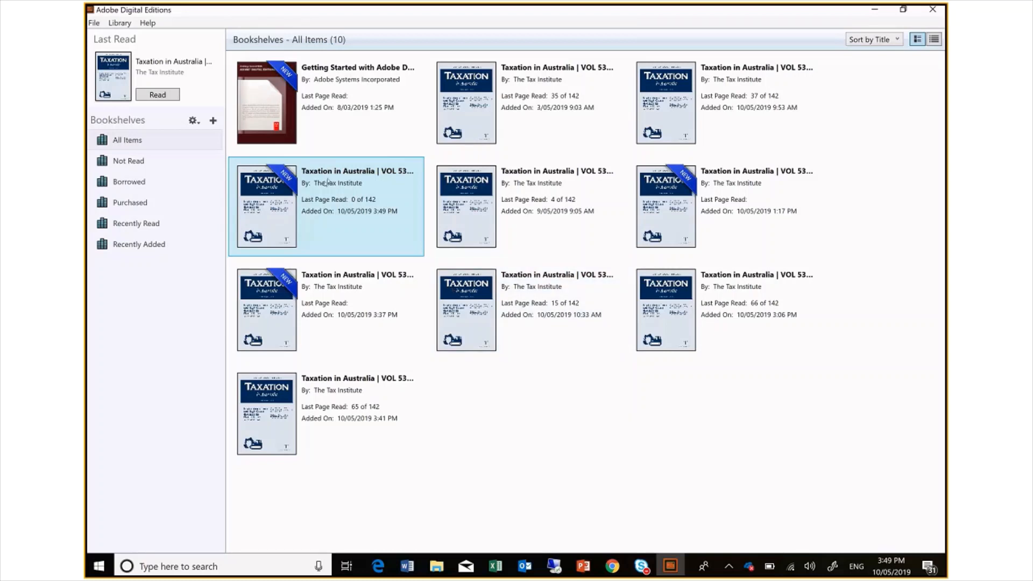
pyautogui.moveTo(327, 184)
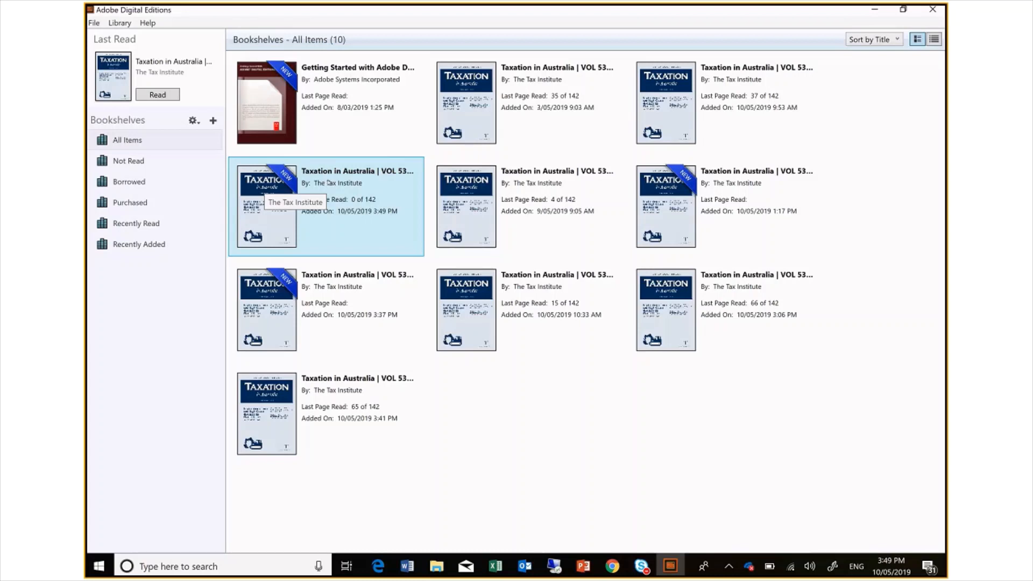
pyautogui.moveTo(343, 208)
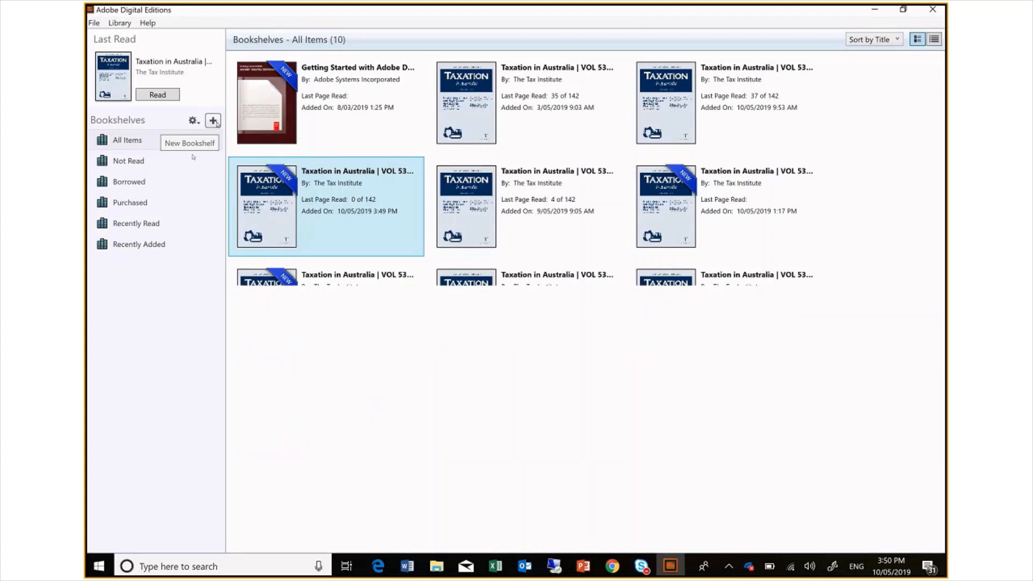
# - Create a new bookshelf and view the Taxation in Australia bookshelf
pyautogui.click(213, 121)
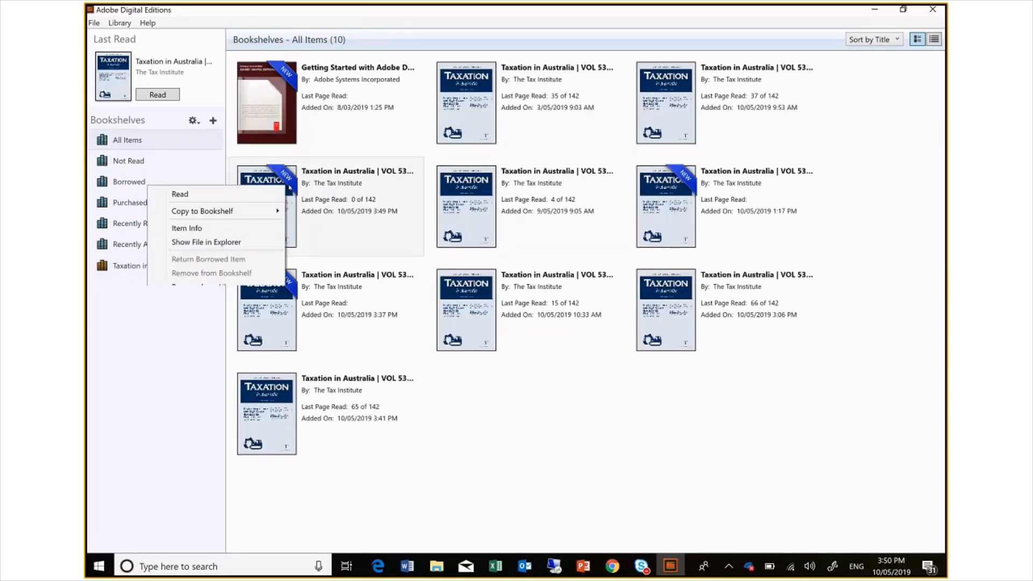
pyautogui.moveTo(203, 211)
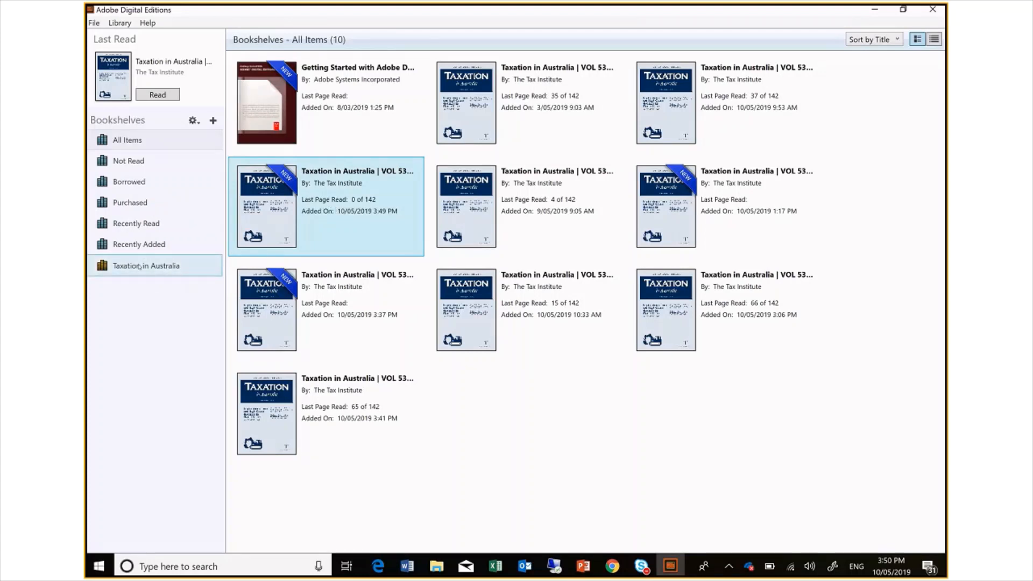
pyautogui.click(146, 265)
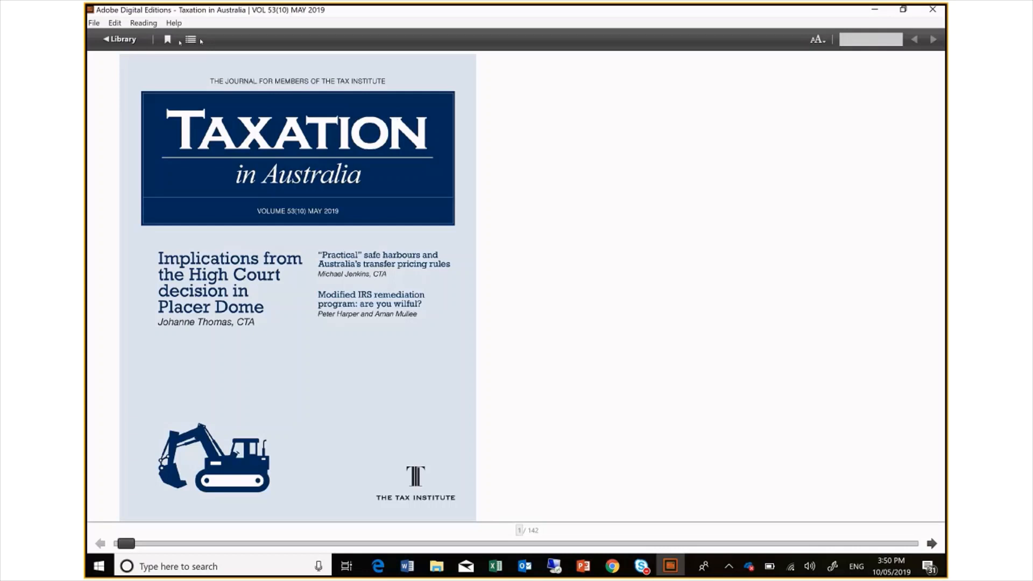
pyautogui.moveTo(190, 39)
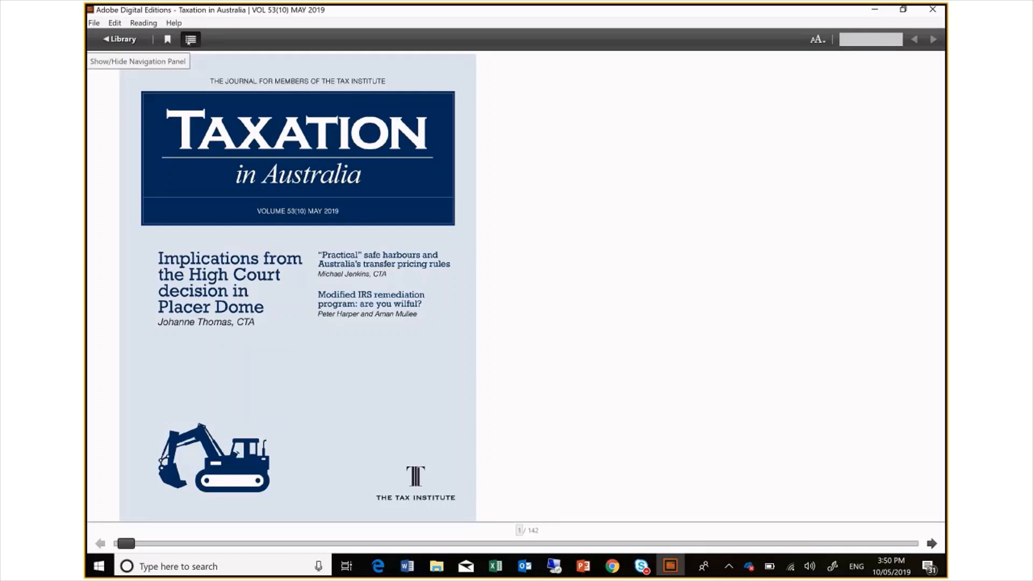
# - Show the contents panel and open the safe harbours transfer pricing feature article
pyautogui.click(191, 39)
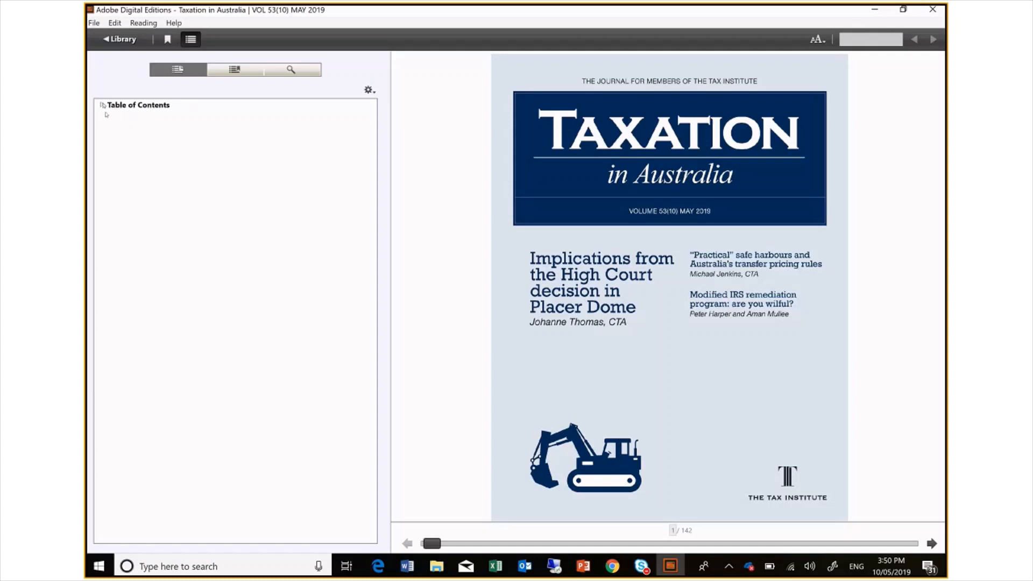
pyautogui.click(102, 105)
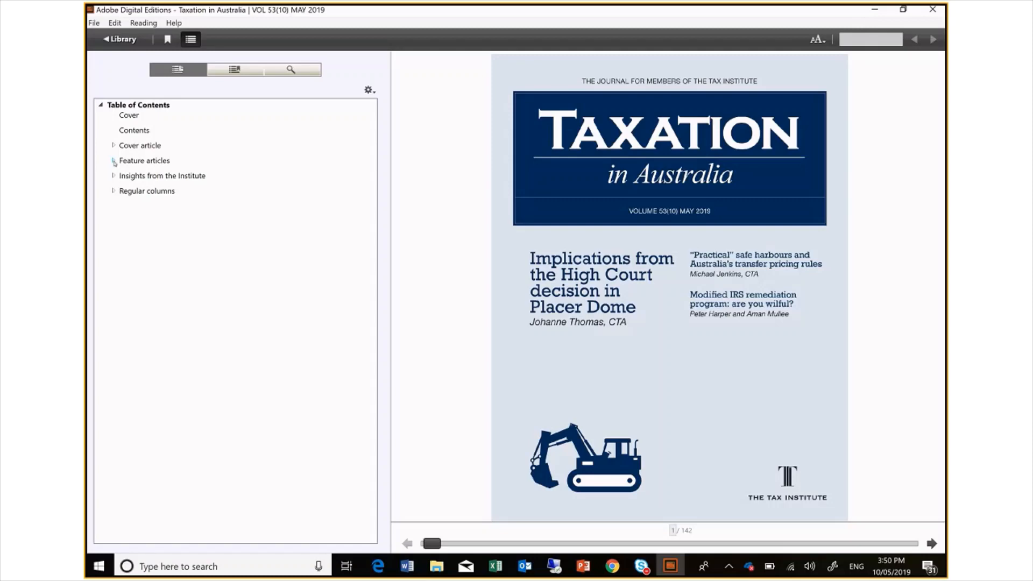
pyautogui.click(114, 161)
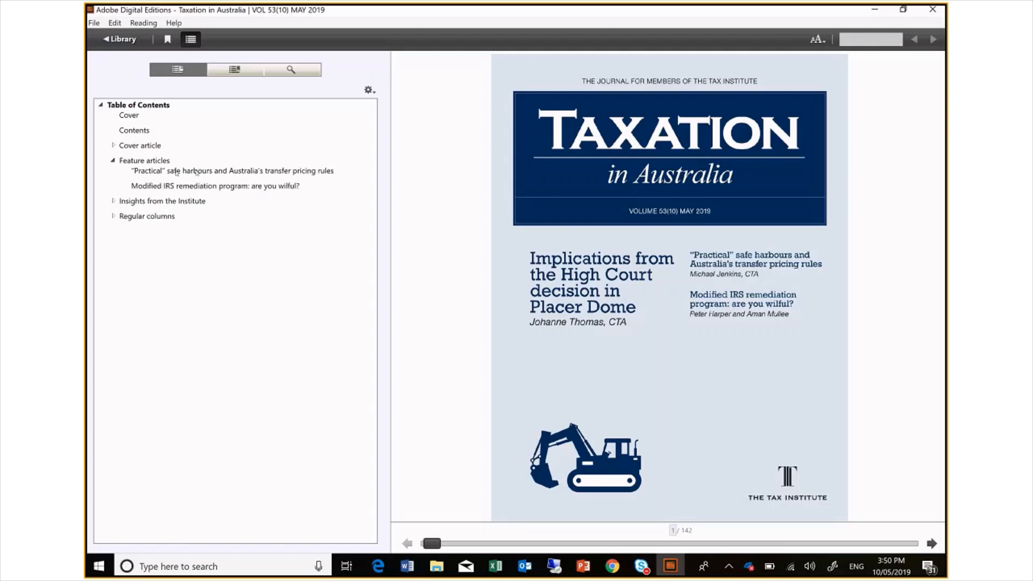
pyautogui.click(232, 170)
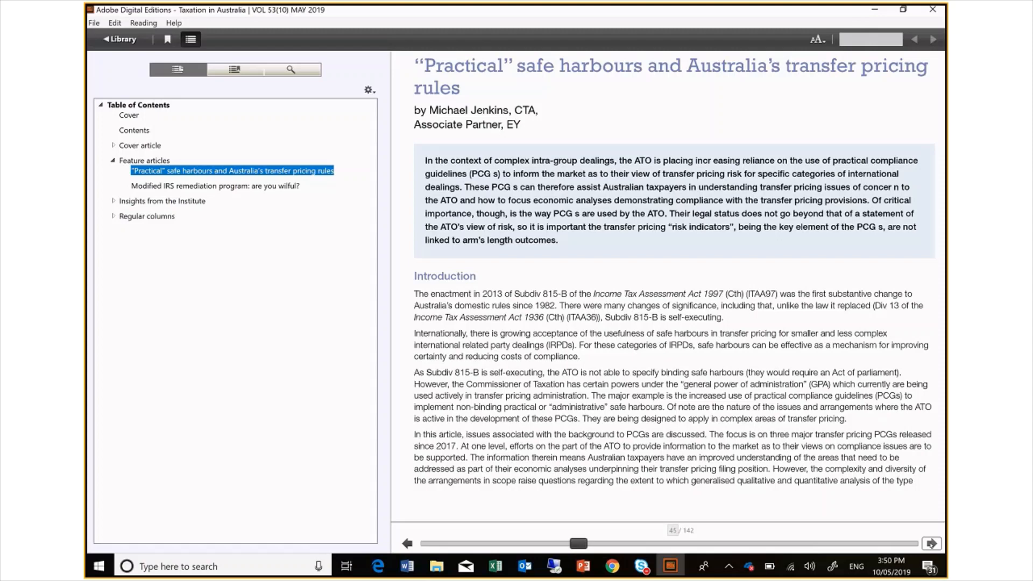
# - Page forward through the article to its references on page 54
pyautogui.click(930, 543)
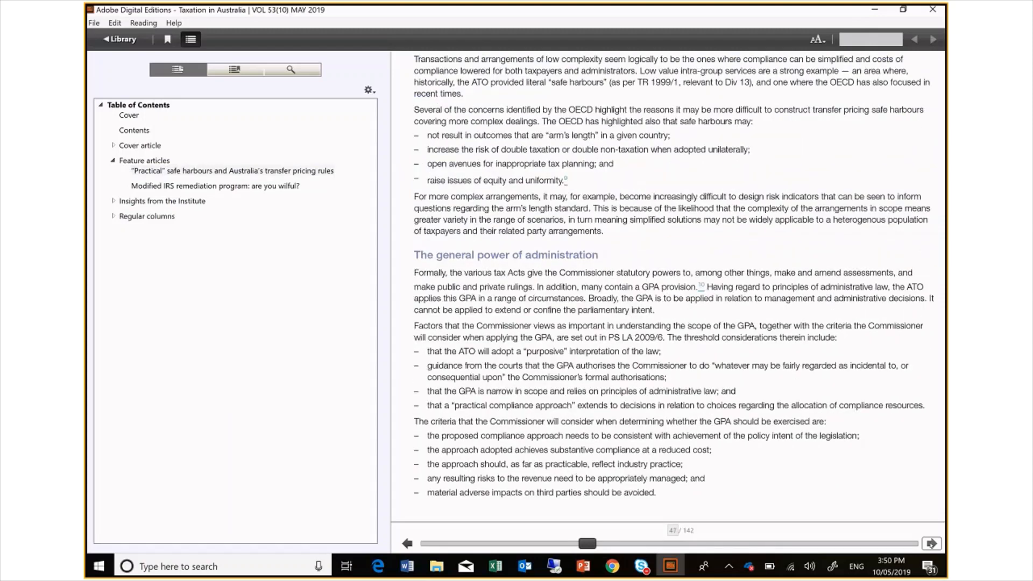
pyautogui.click(931, 544)
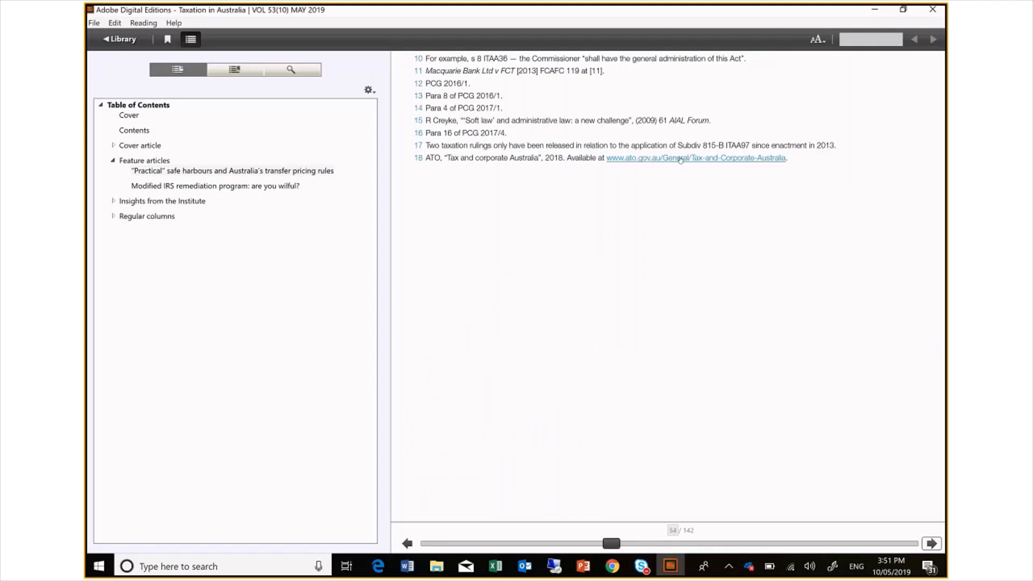
pyautogui.click(695, 157)
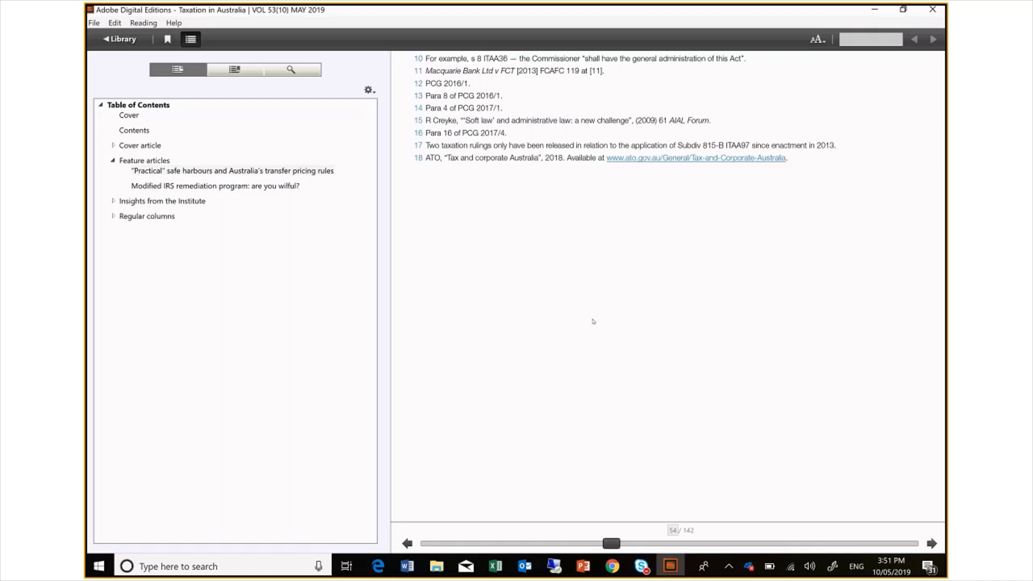
pyautogui.moveTo(129, 231)
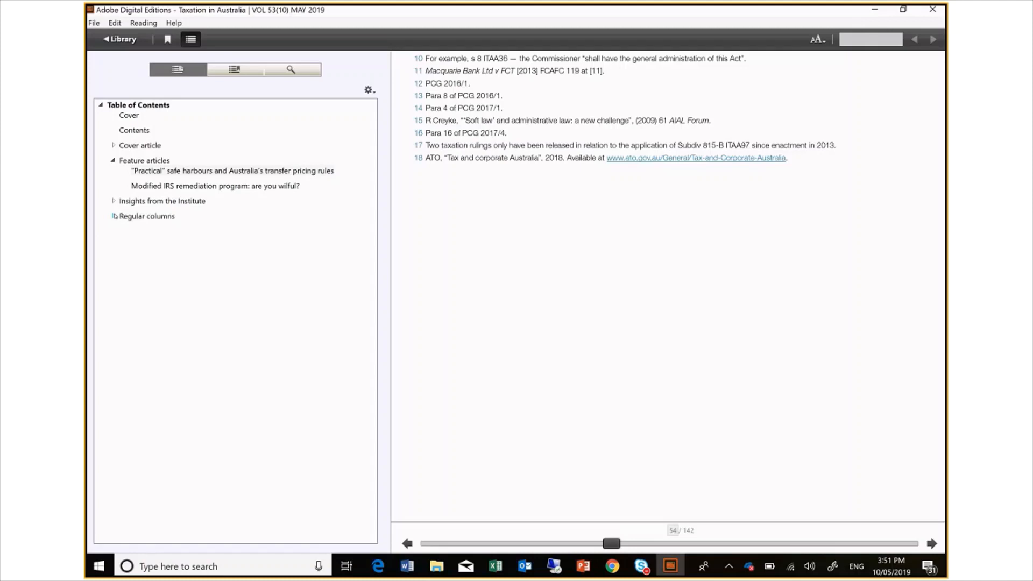
# - Expand Regular columns, browse two pages of Member Profile, then open Superannuation on page 65
pyautogui.click(114, 216)
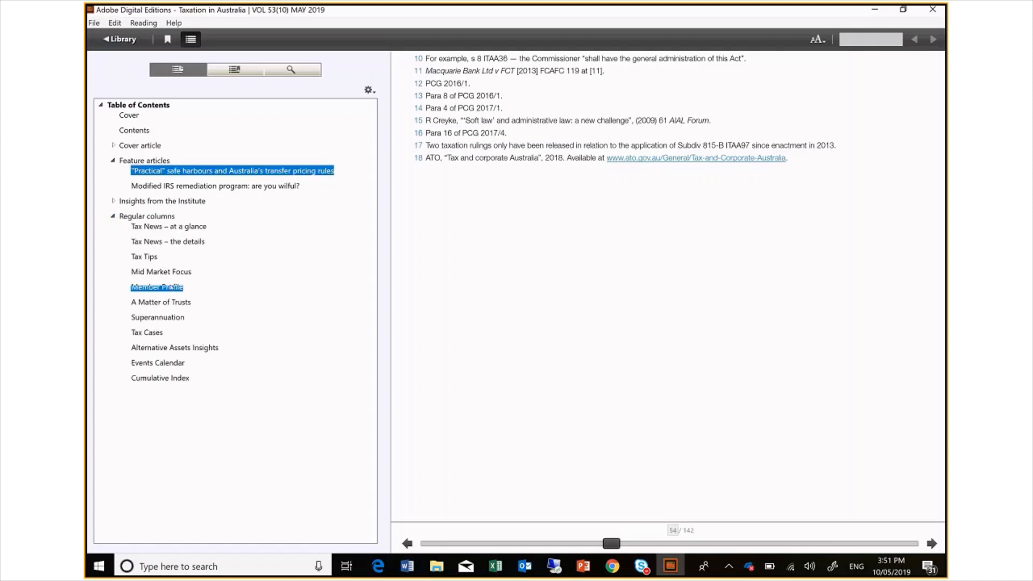
pyautogui.click(156, 287)
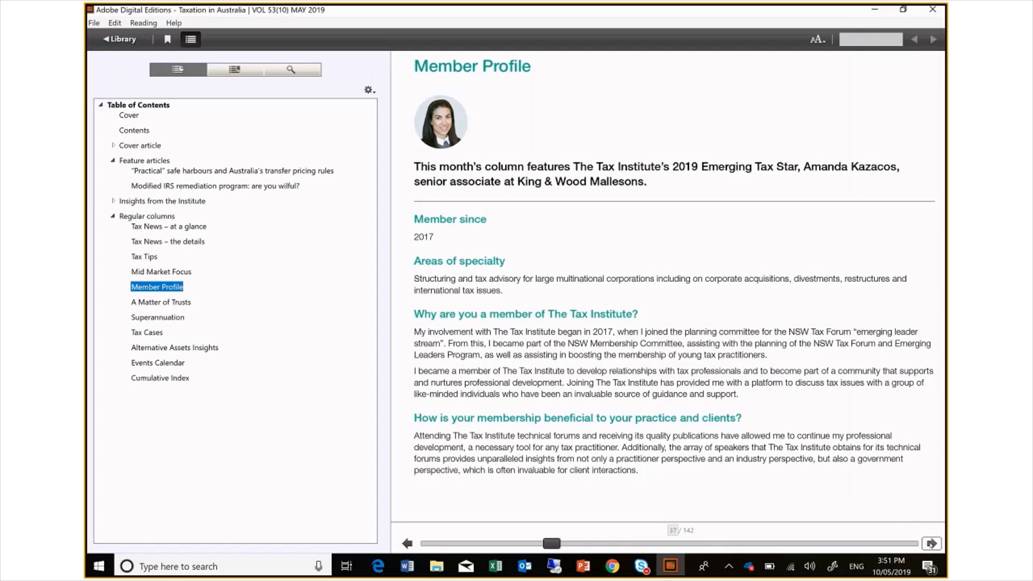
pyautogui.click(930, 543)
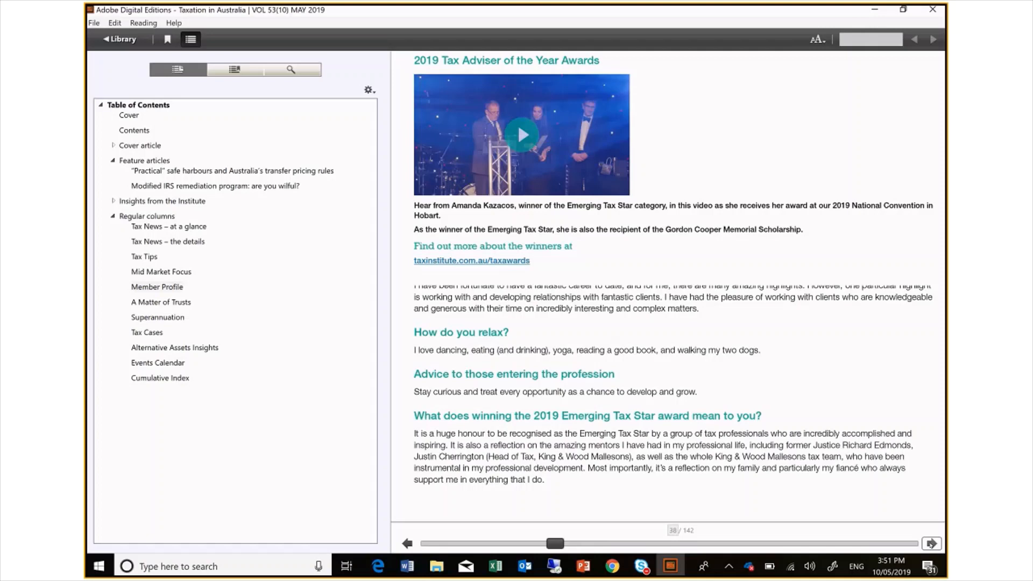
pyautogui.click(930, 543)
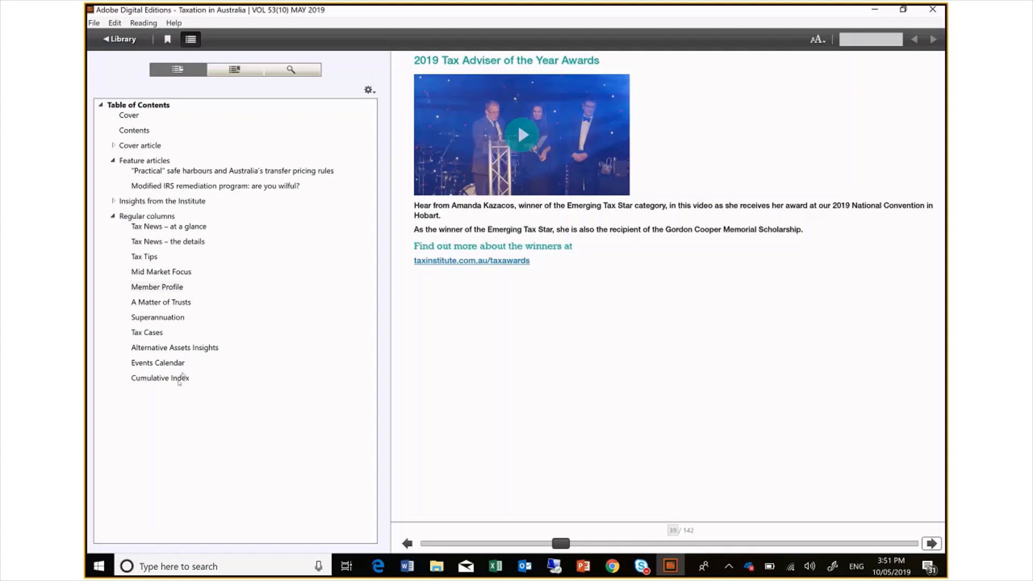
pyautogui.click(159, 378)
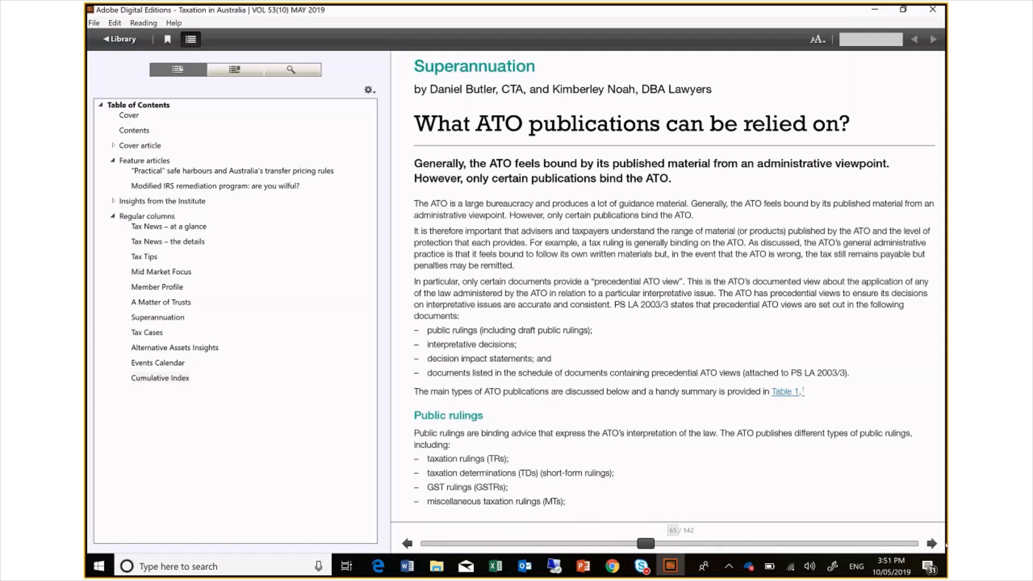
# - Scroll the Superannuation article and search the book for 'super'
pyautogui.scroll(-3)
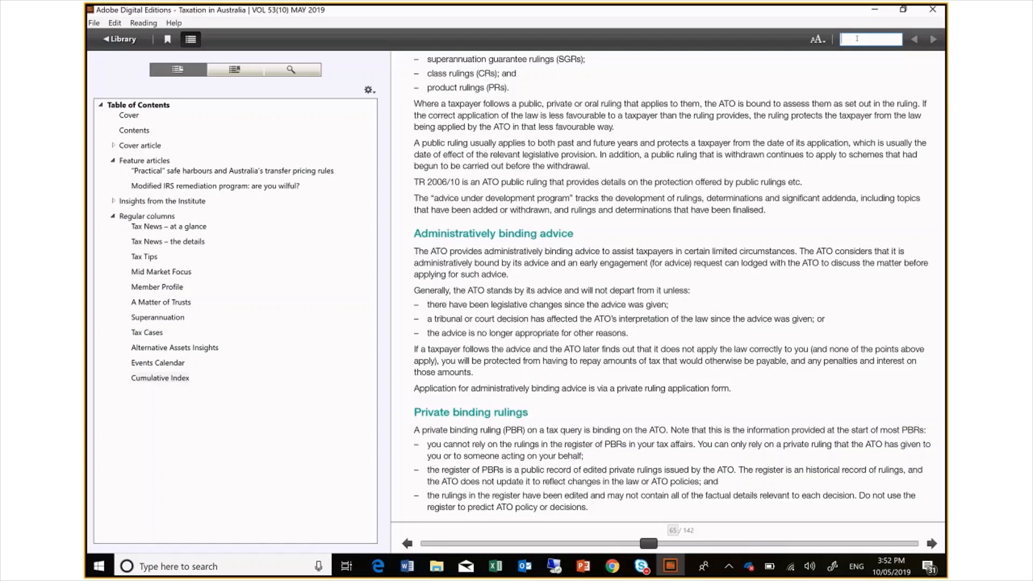
pyautogui.write('super')
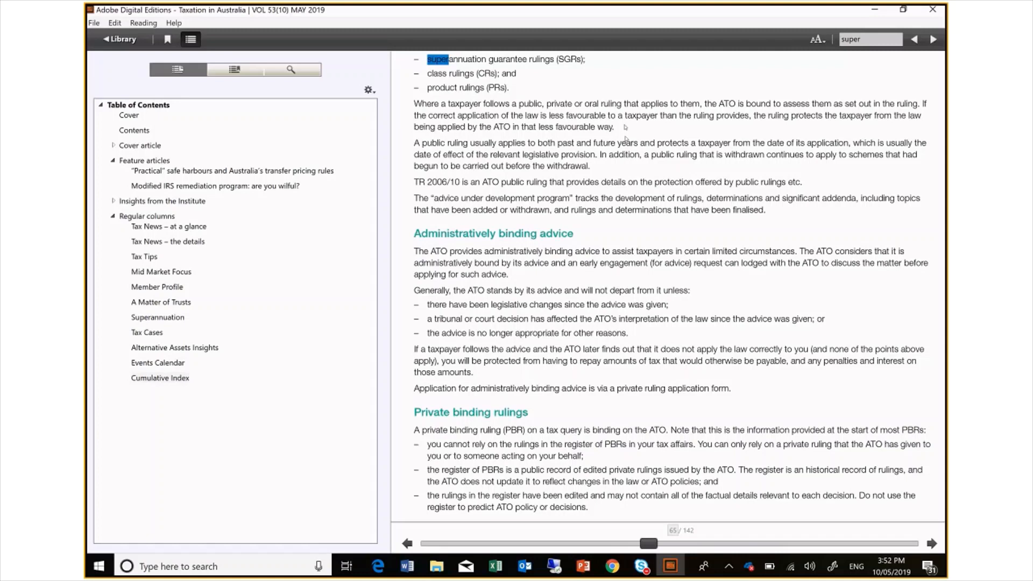
pyautogui.moveTo(626, 139)
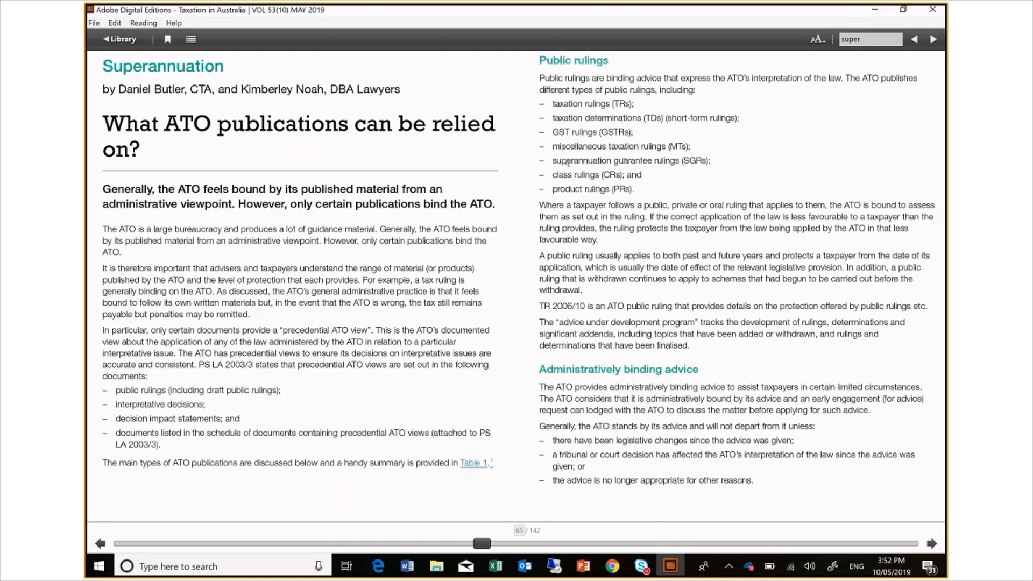
pyautogui.moveTo(760, 103)
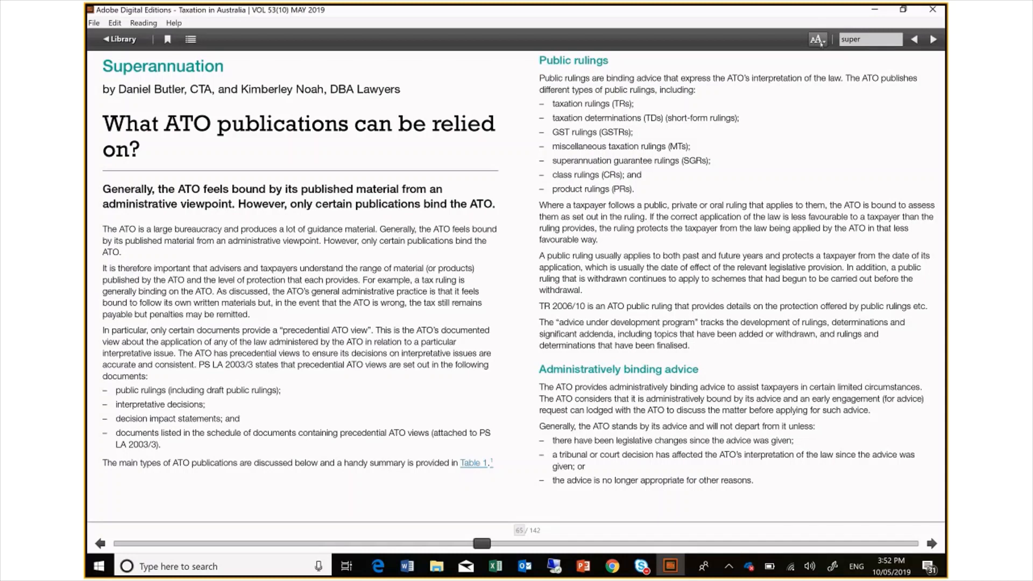
# - Enlarge the reading text and scroll on to page 68's law administration practice statements
pyautogui.click(817, 39)
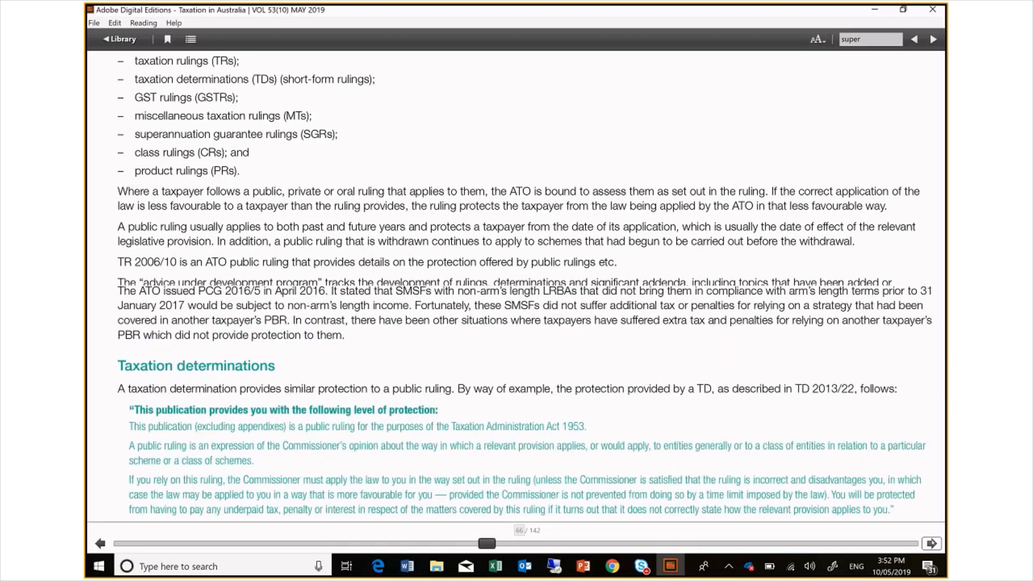
pyautogui.scroll(-3)
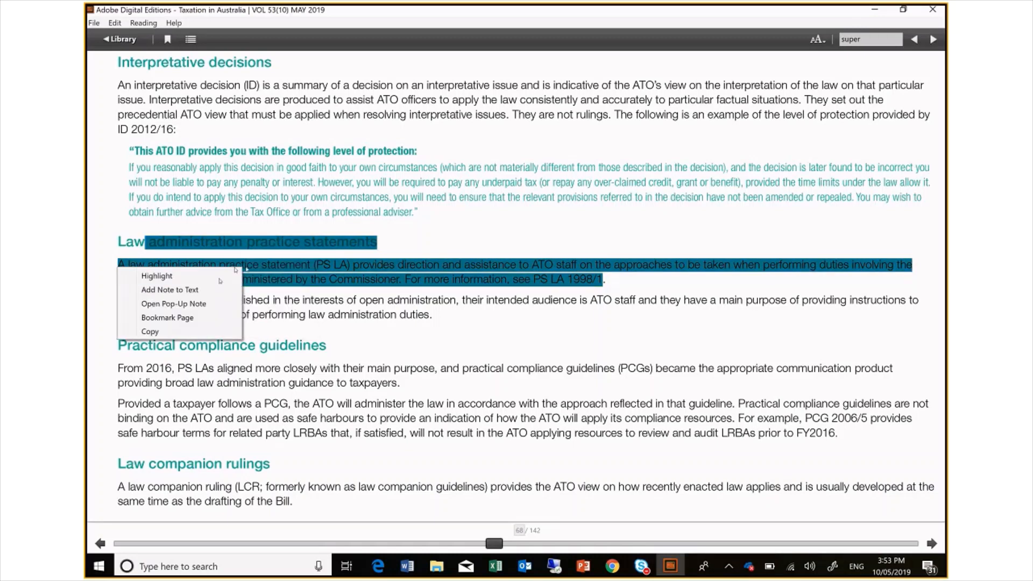
pyautogui.moveTo(170, 290)
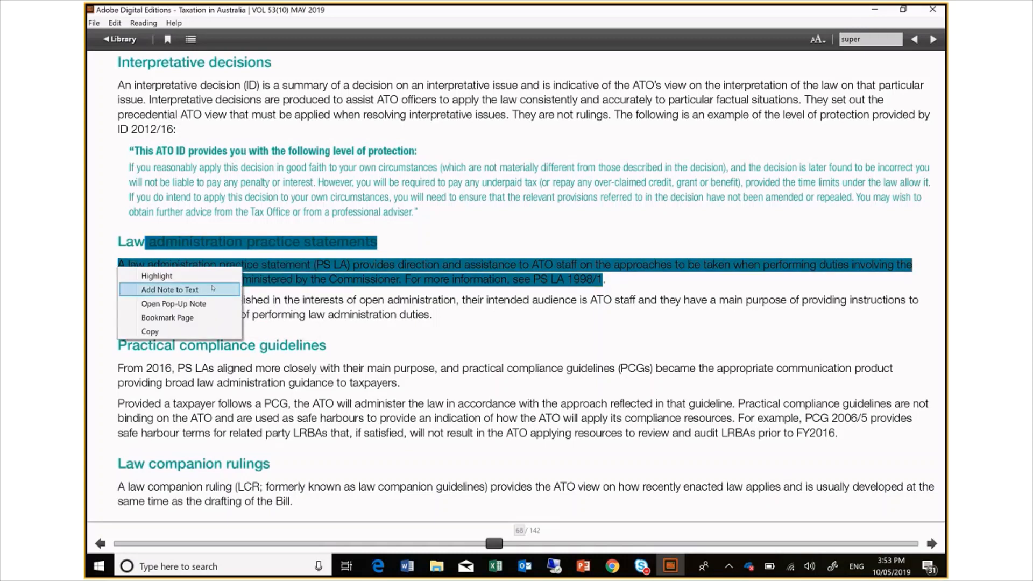
# - Attach the note 'My note' to the selected law administration practice statements passage
pyautogui.click(170, 289)
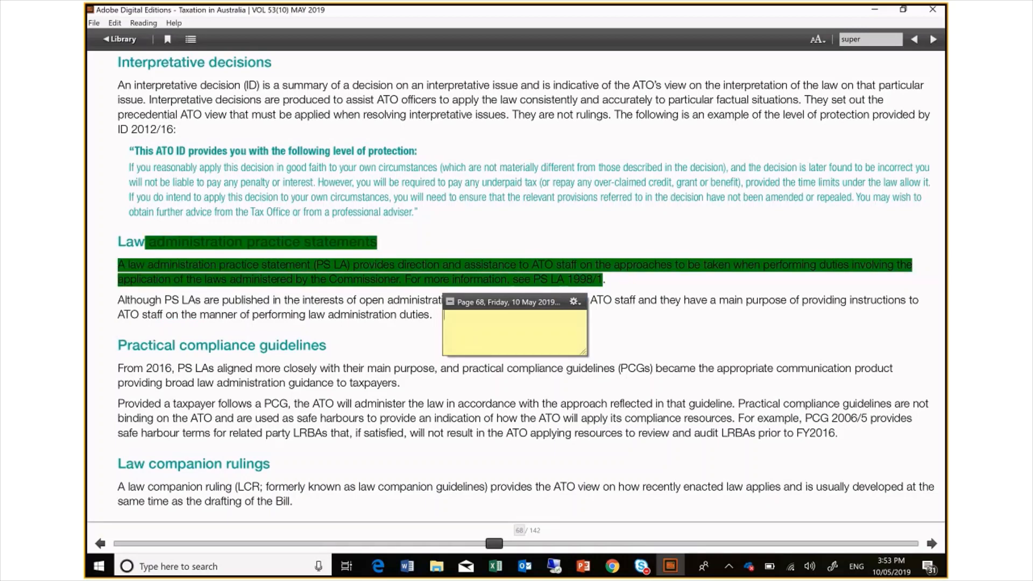
pyautogui.write('My note')
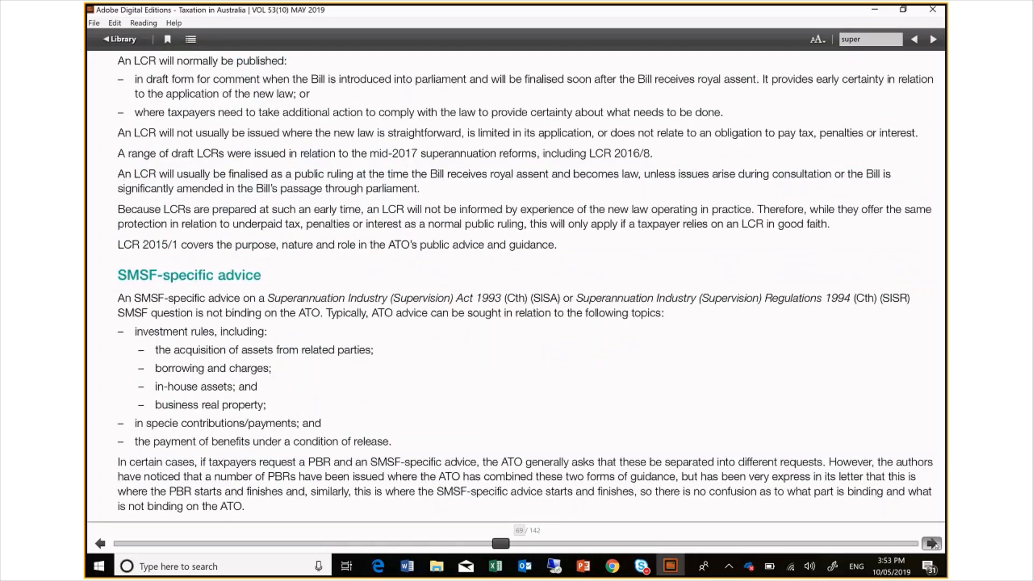
# - Page forward, then reopen the side pane on its bookmarks and annotations list
pyautogui.click(931, 543)
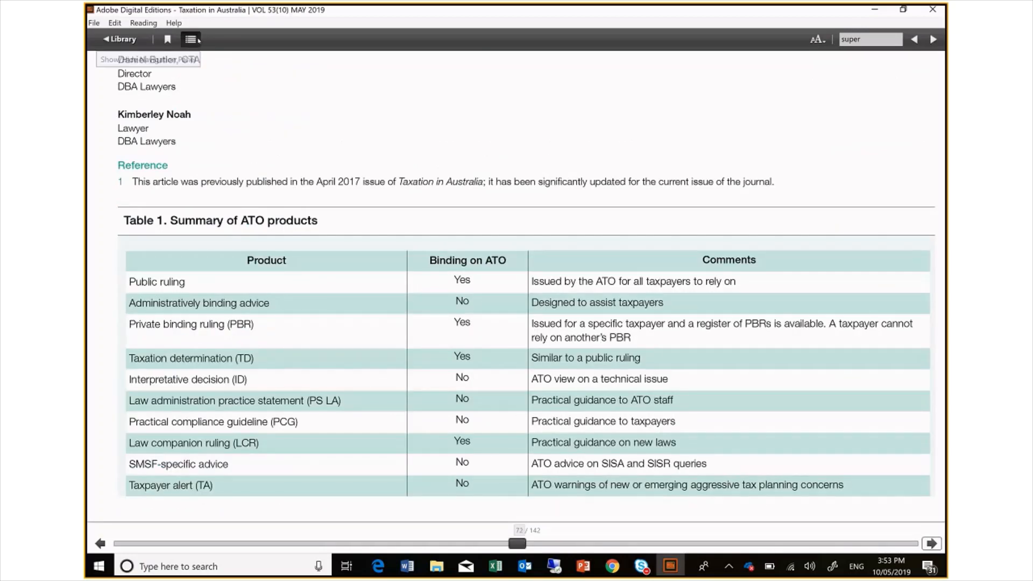
pyautogui.click(191, 39)
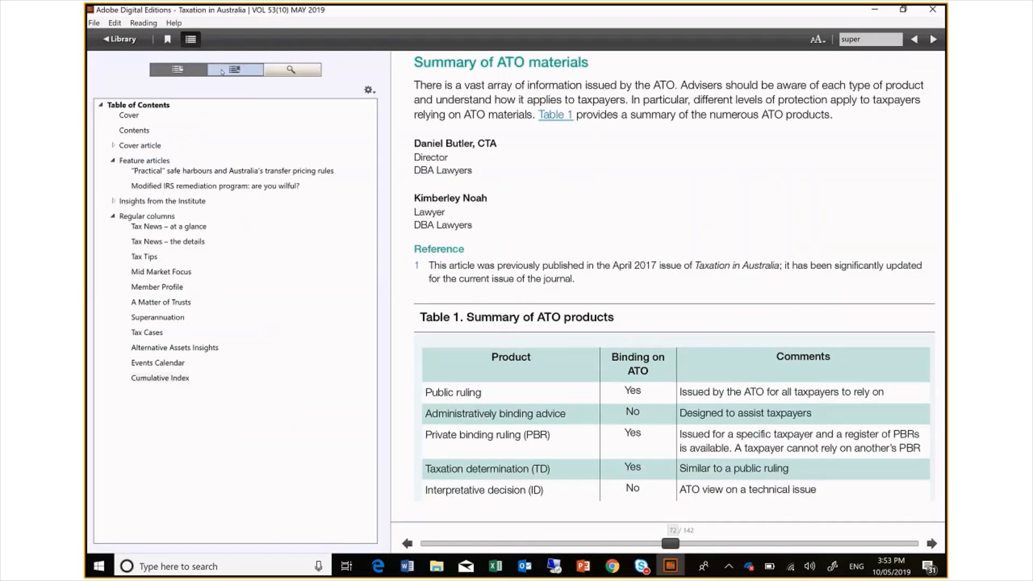
pyautogui.click(235, 70)
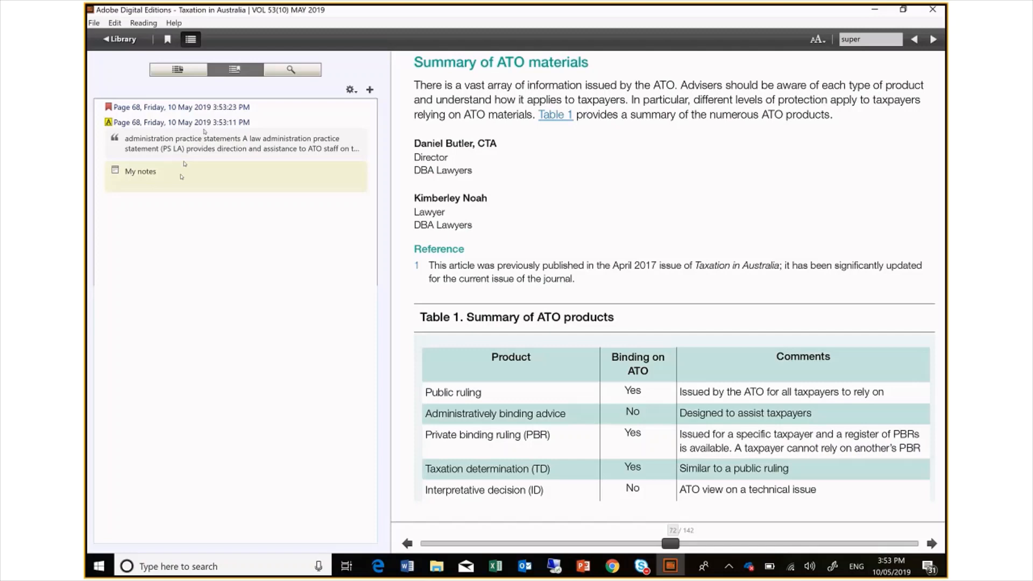